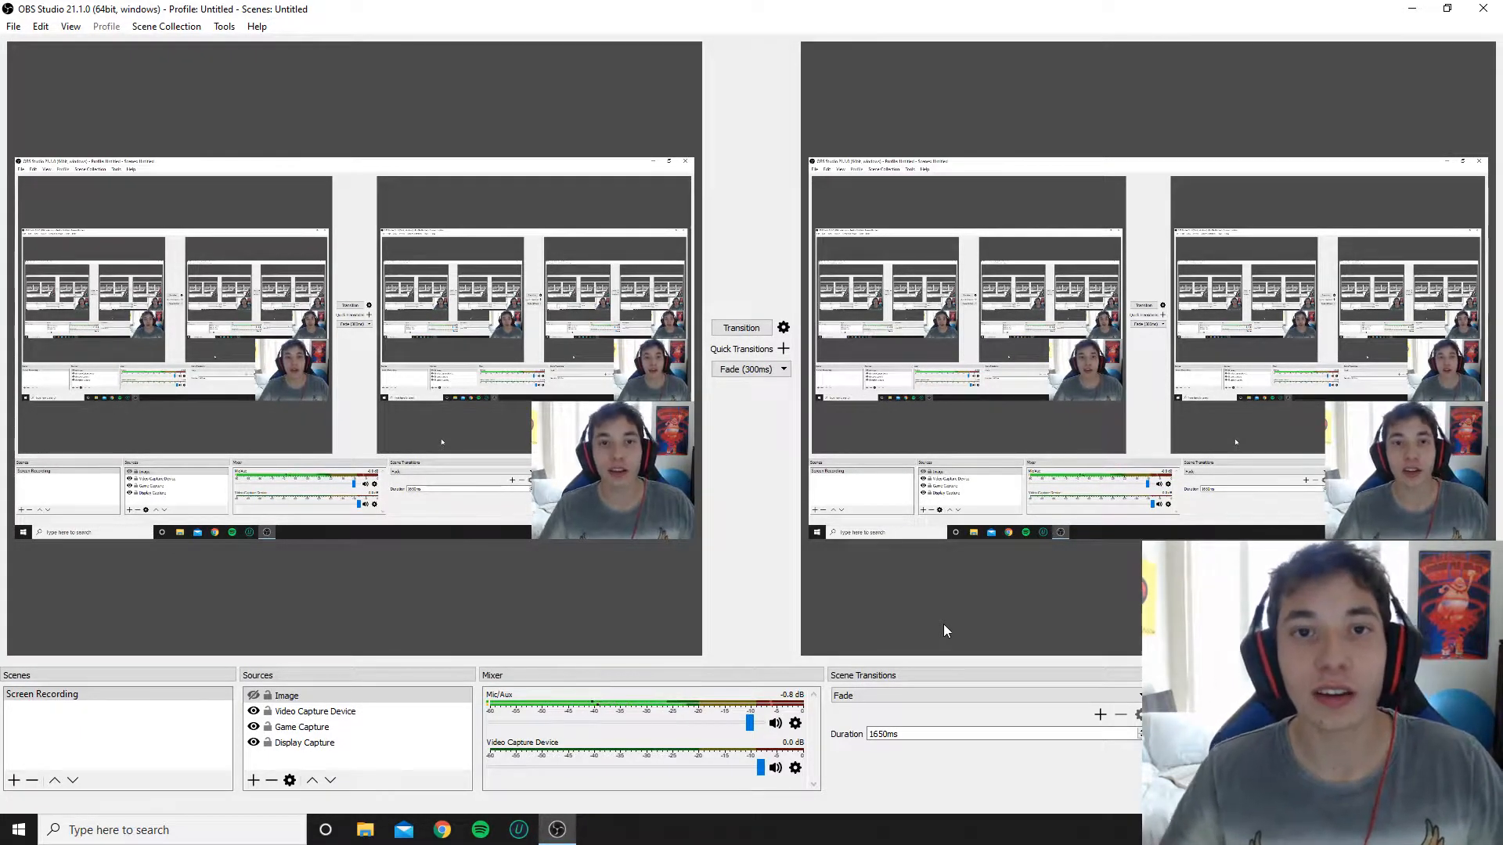
{"action": "mouse_move", "coordinate": [236, 573]}
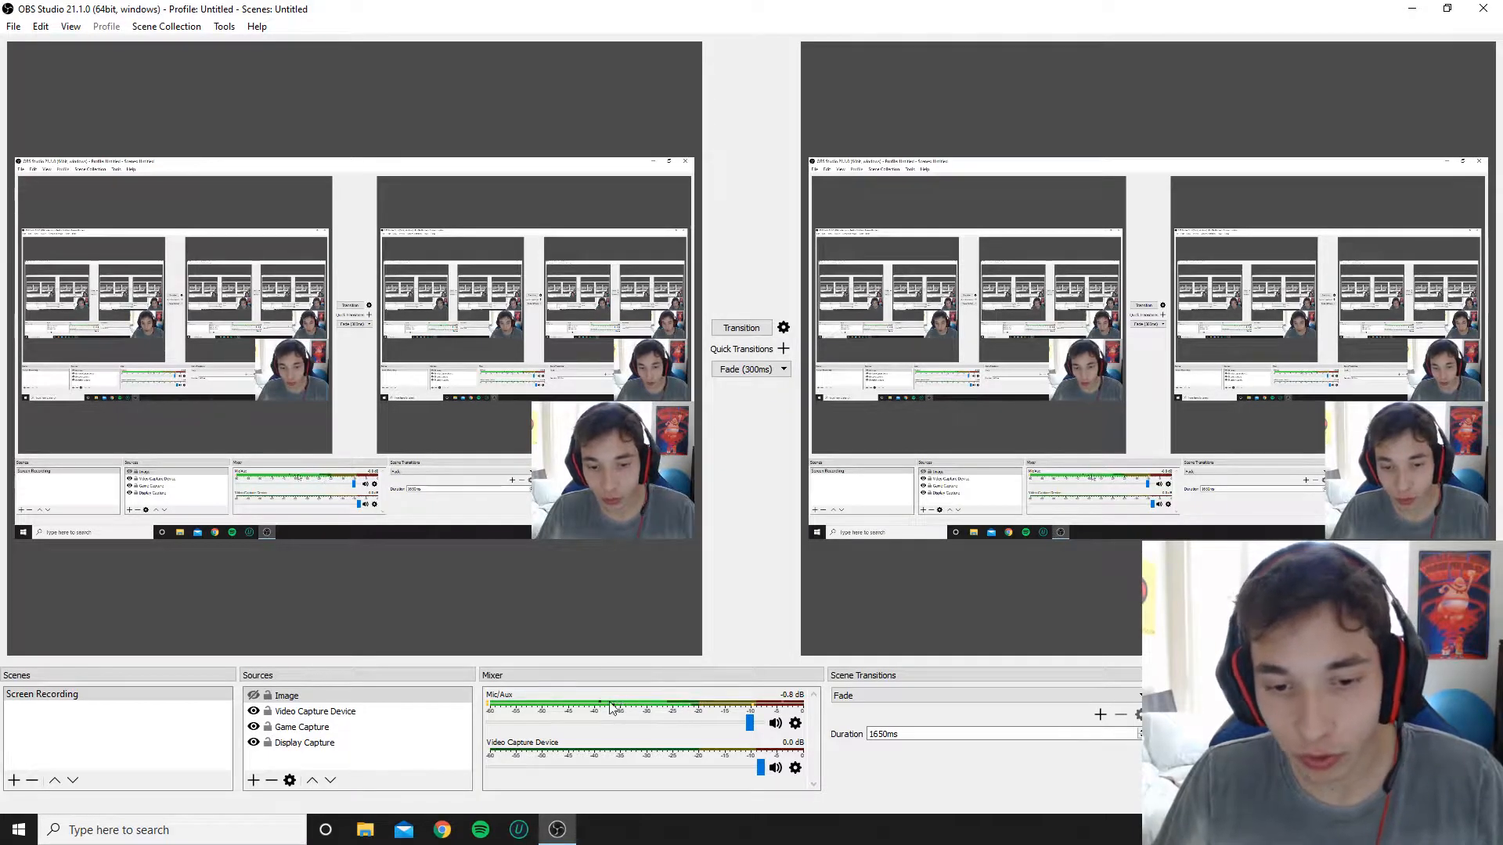
{"action": "mouse_move", "coordinate": [686, 718]}
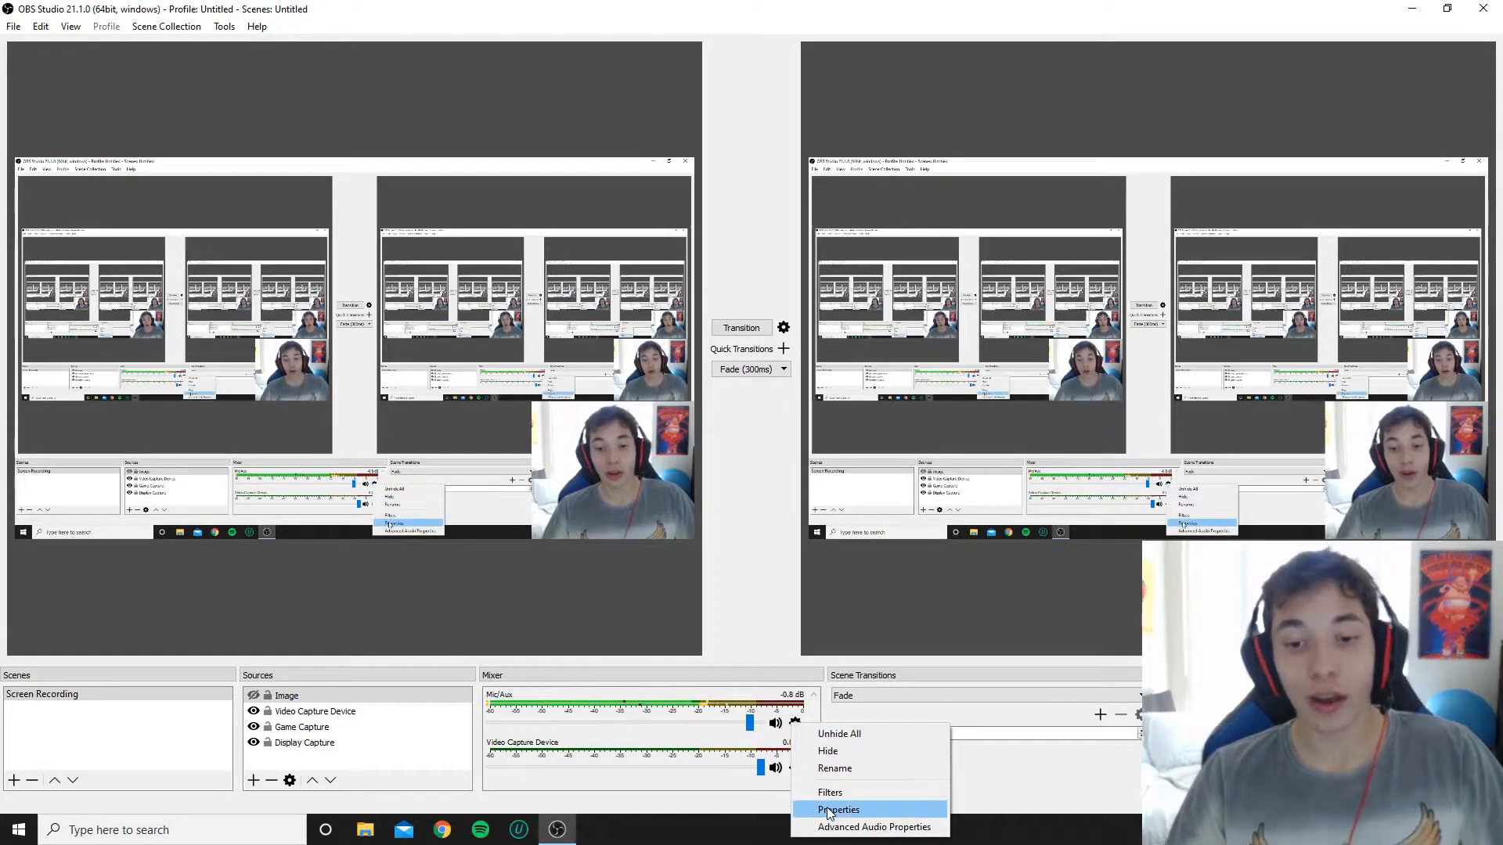
Set the Mic/Aux source device to Microphone (Realtek High Definition Audio) in its Properties.
{"action": "left_click", "coordinate": [839, 810]}
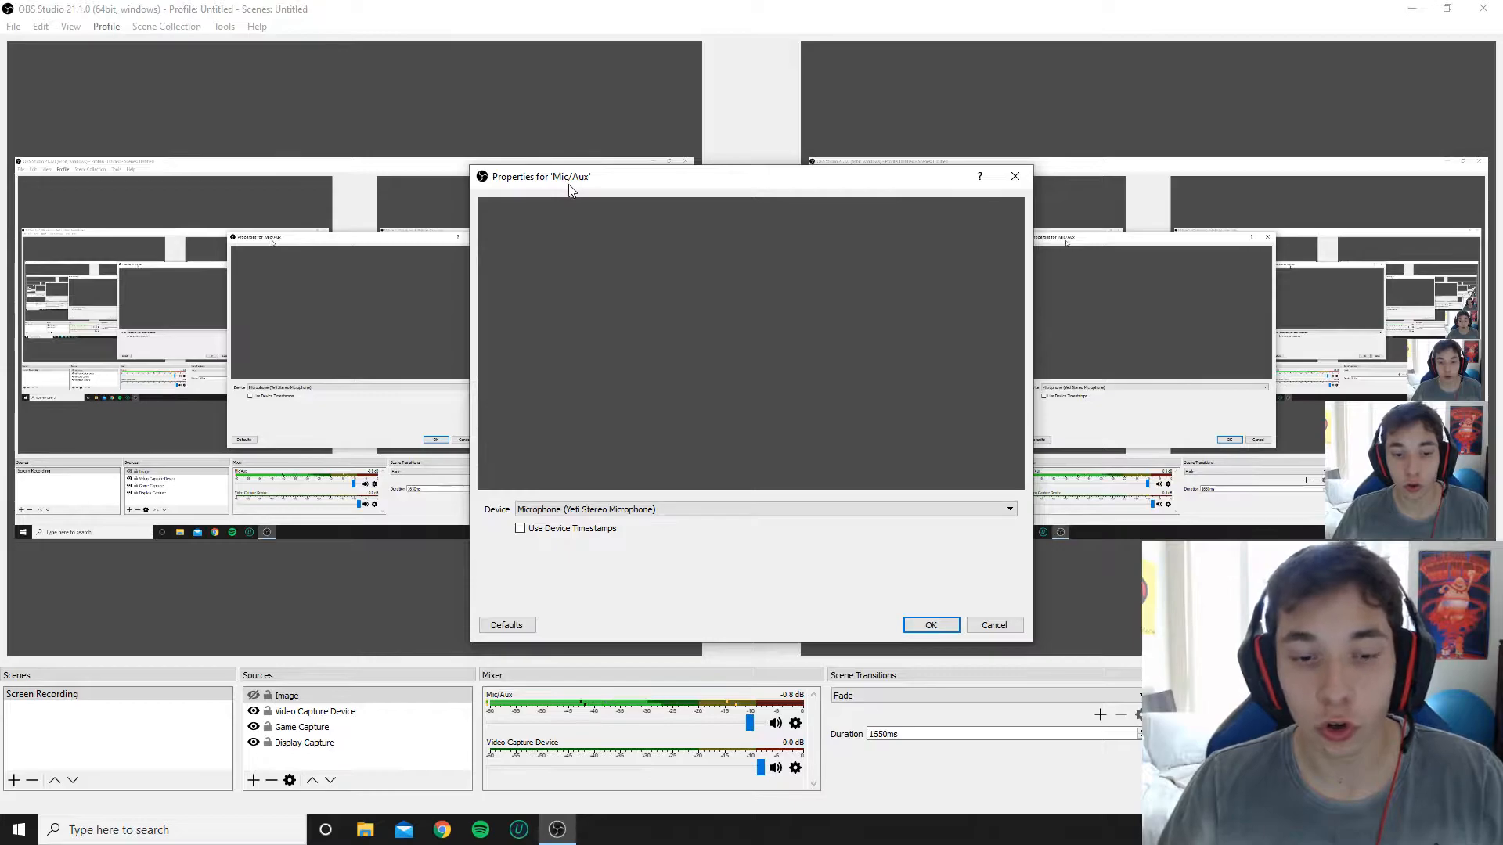
{"action": "left_click", "coordinate": [1008, 508]}
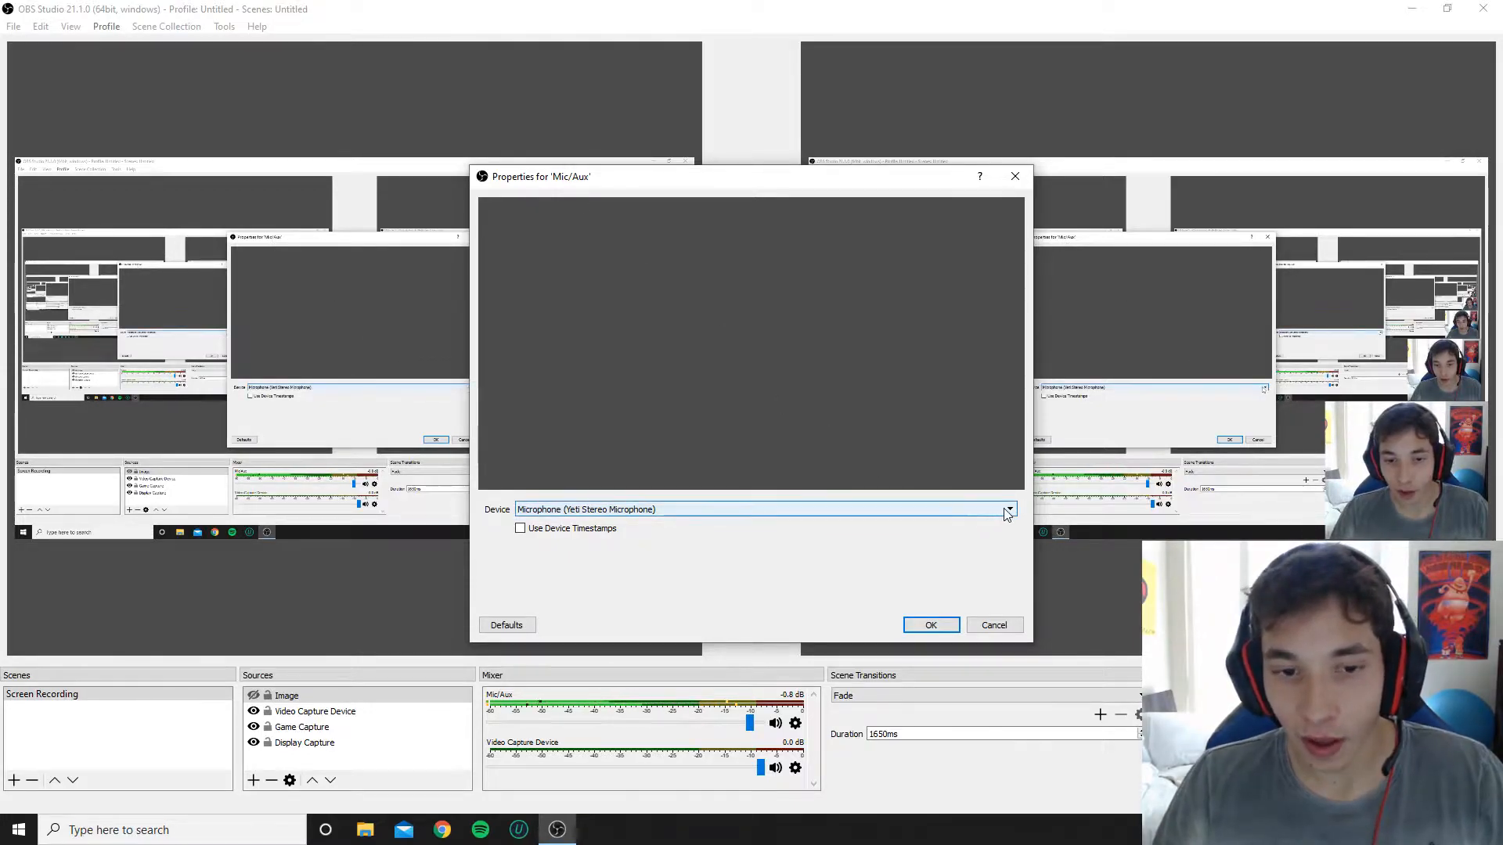
{"action": "left_click", "coordinate": [1010, 509]}
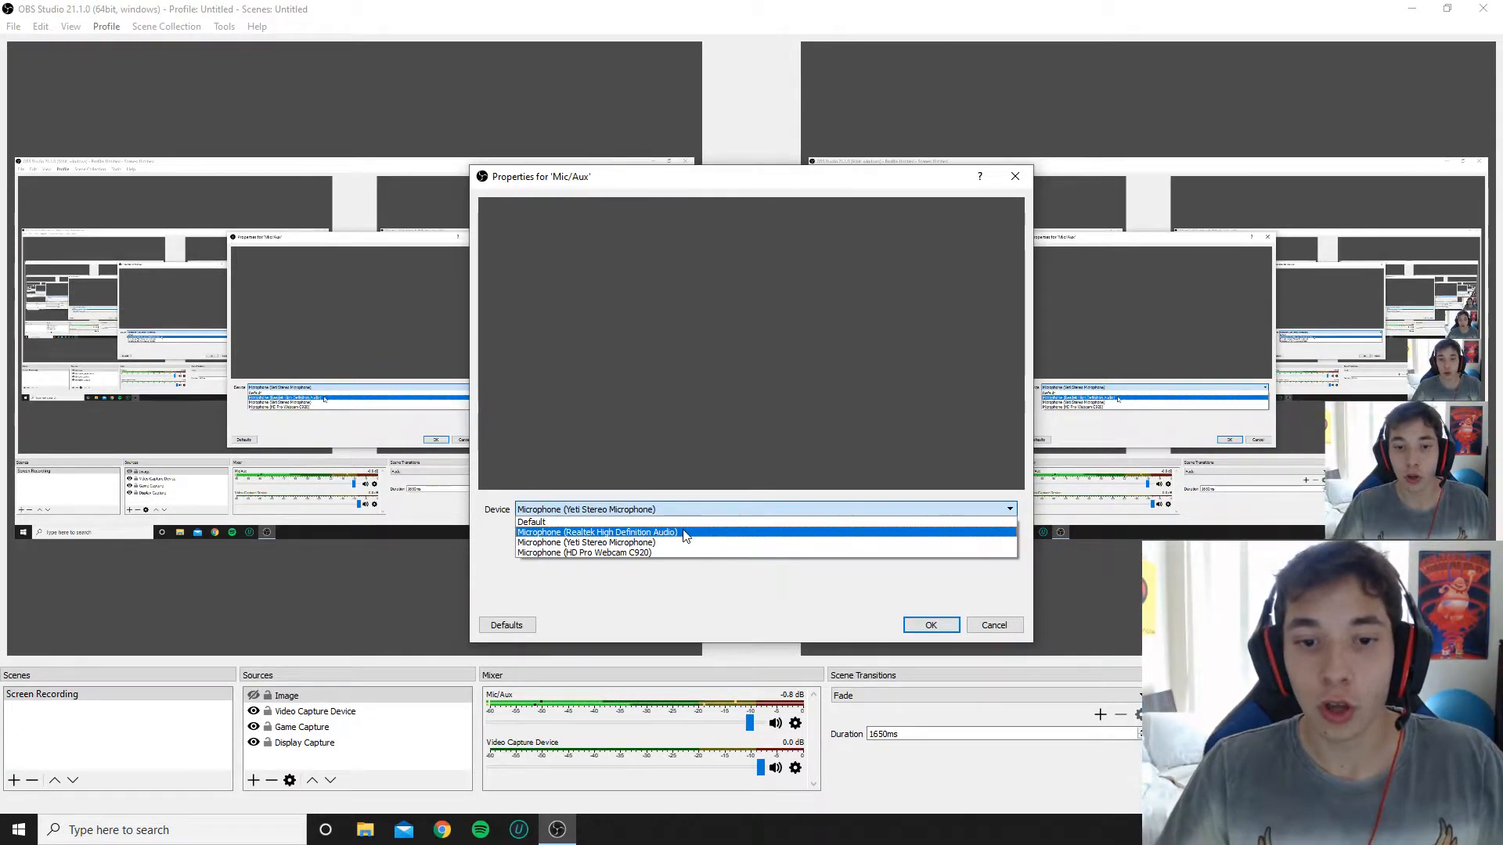
{"action": "left_click", "coordinate": [597, 532]}
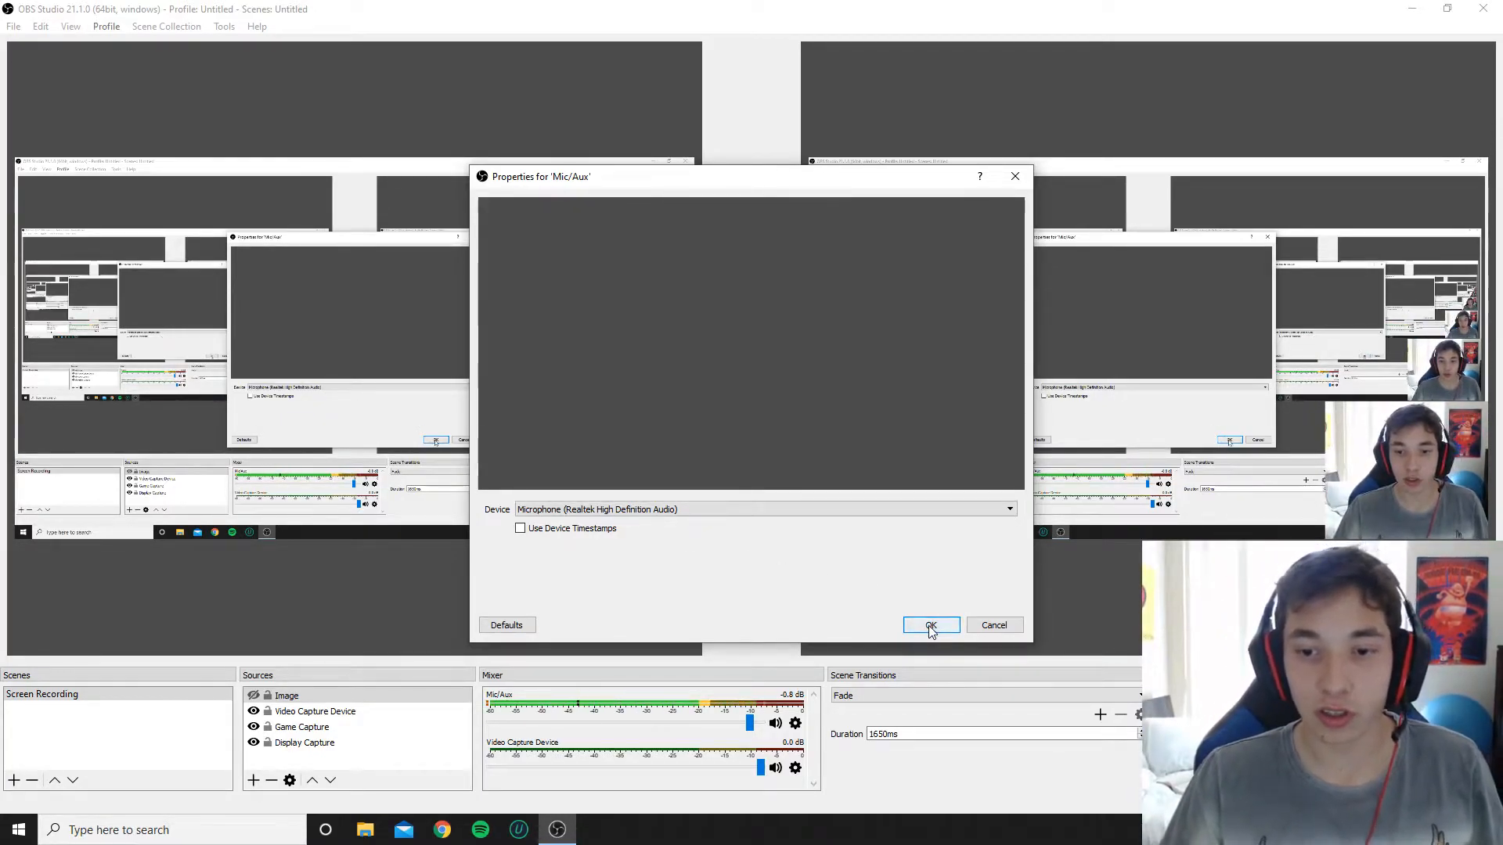
Confirm the Realtek microphone change for Mic/Aux with OK.
{"action": "left_click", "coordinate": [929, 624]}
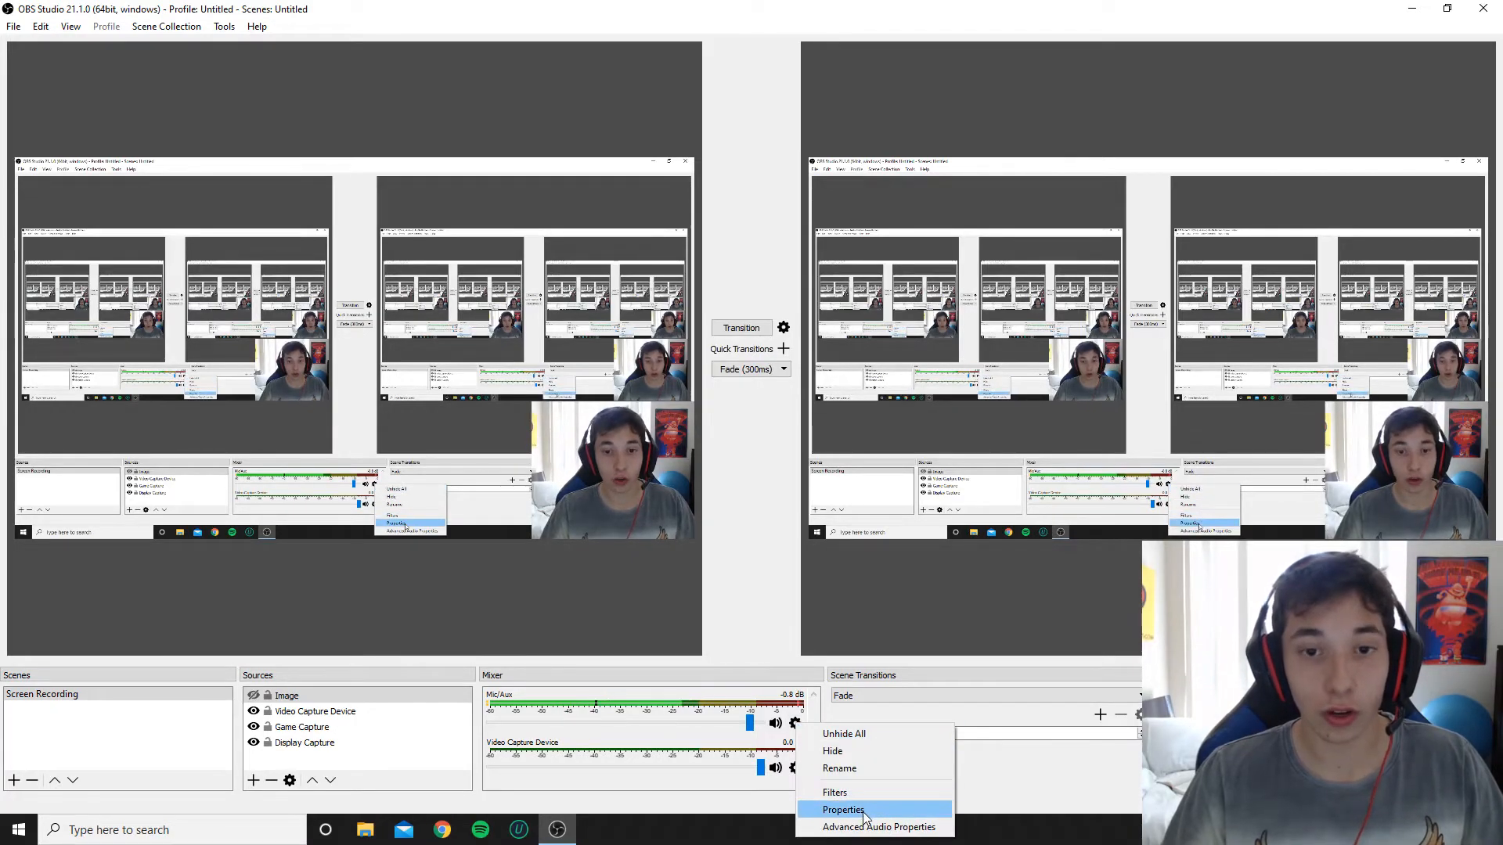
Restore the Mic/Aux device to Microphone (Yeti Stereo Microphone) and close its Properties.
{"action": "left_click", "coordinate": [842, 809]}
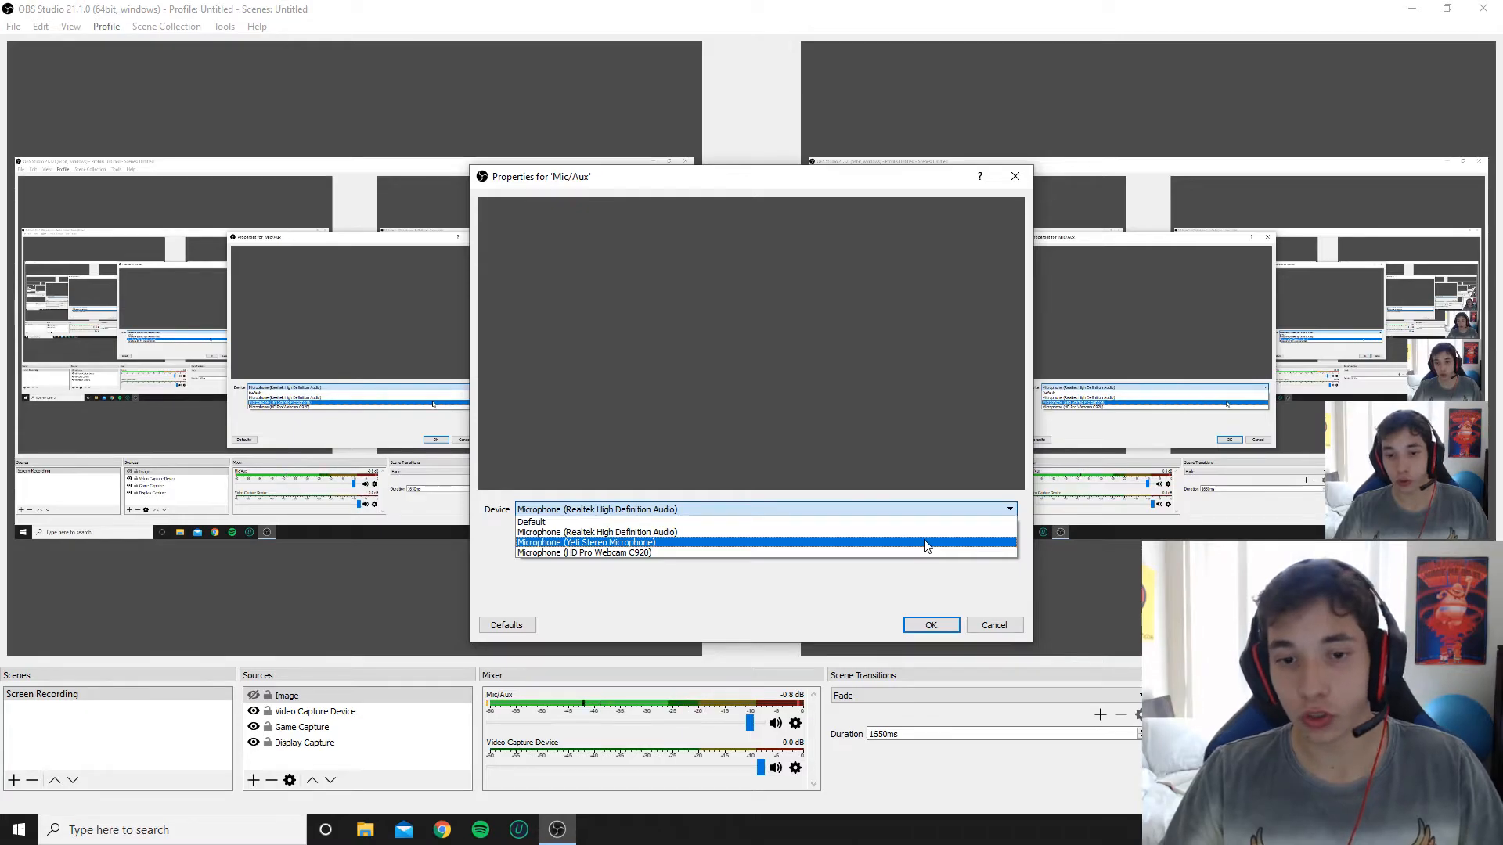
{"action": "left_click", "coordinate": [928, 624]}
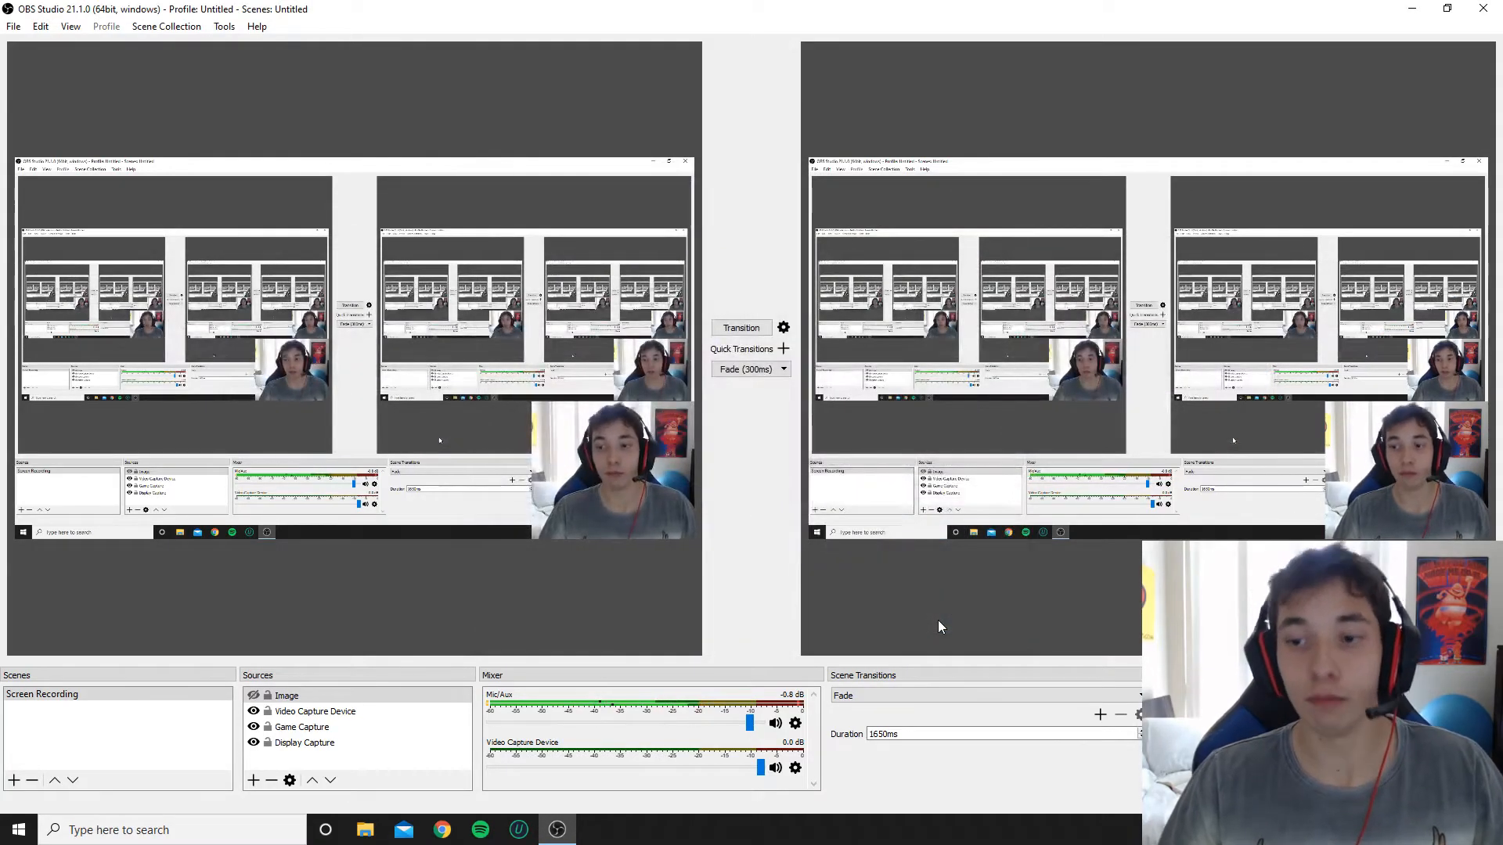